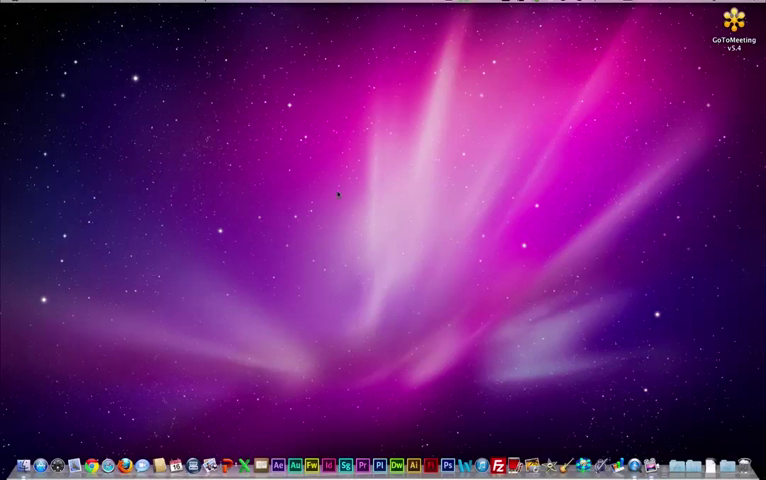
mouse_move(105, 297)
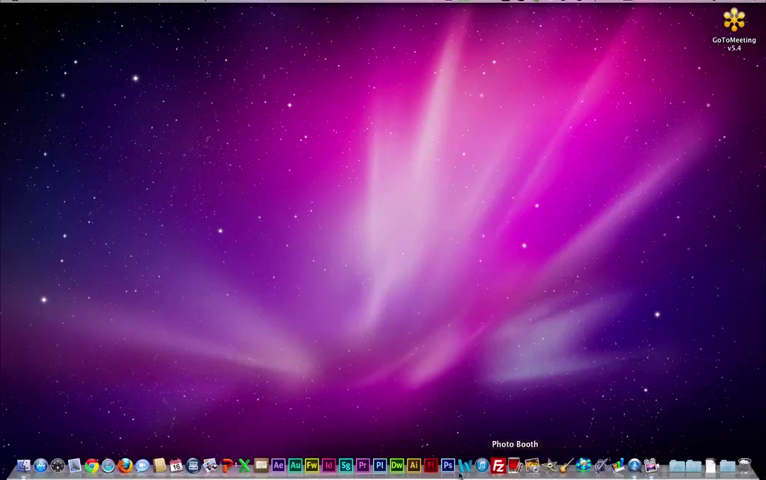
mouse_move(468, 466)
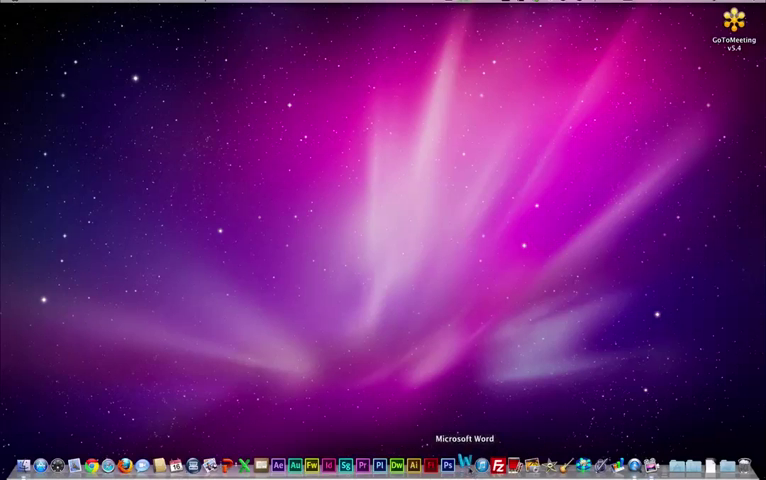